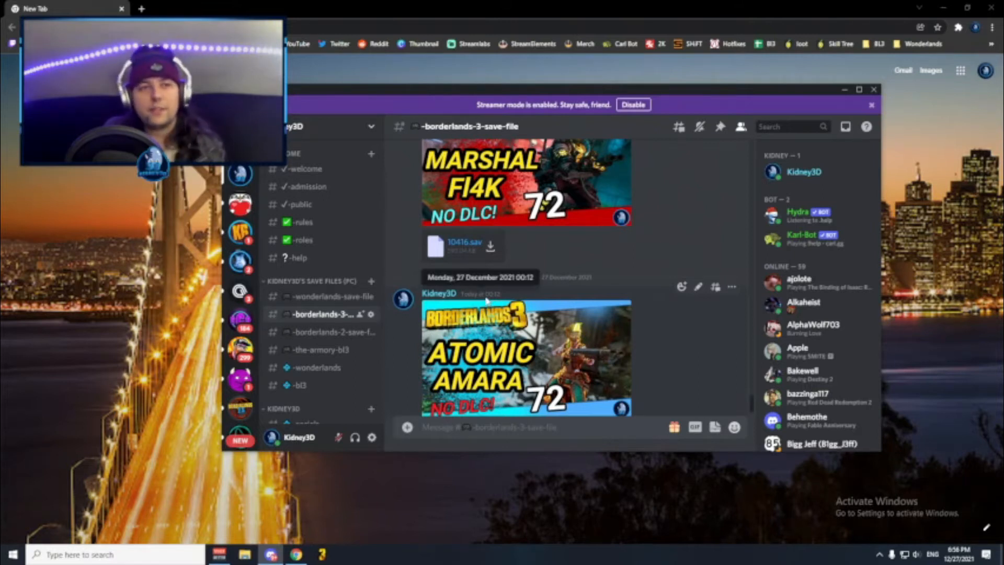
- Open #borderlands-2-save-file and scroll down past Axton and Maya to the Krieg OP10 saves
scroll("down", 3)
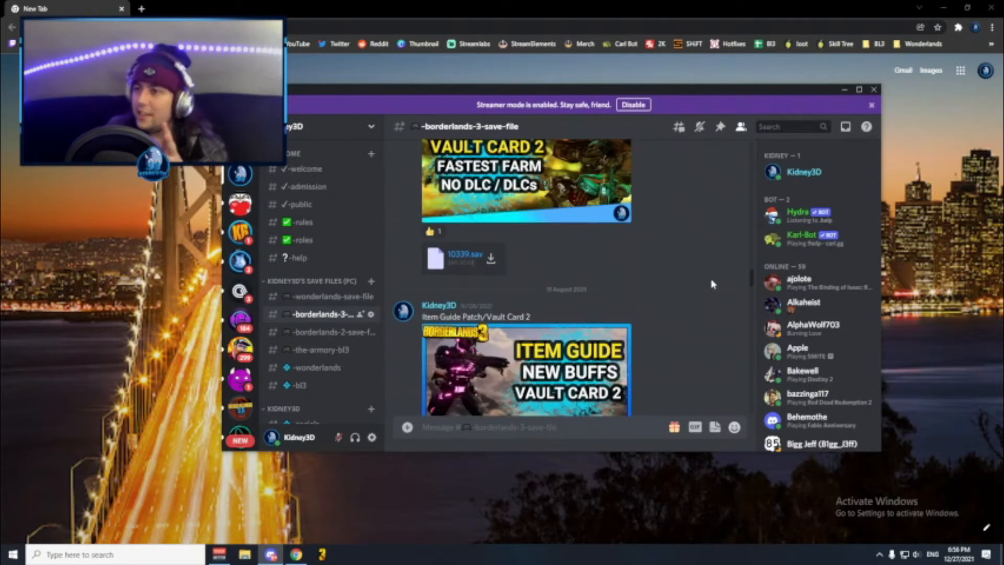
scroll("down", 3)
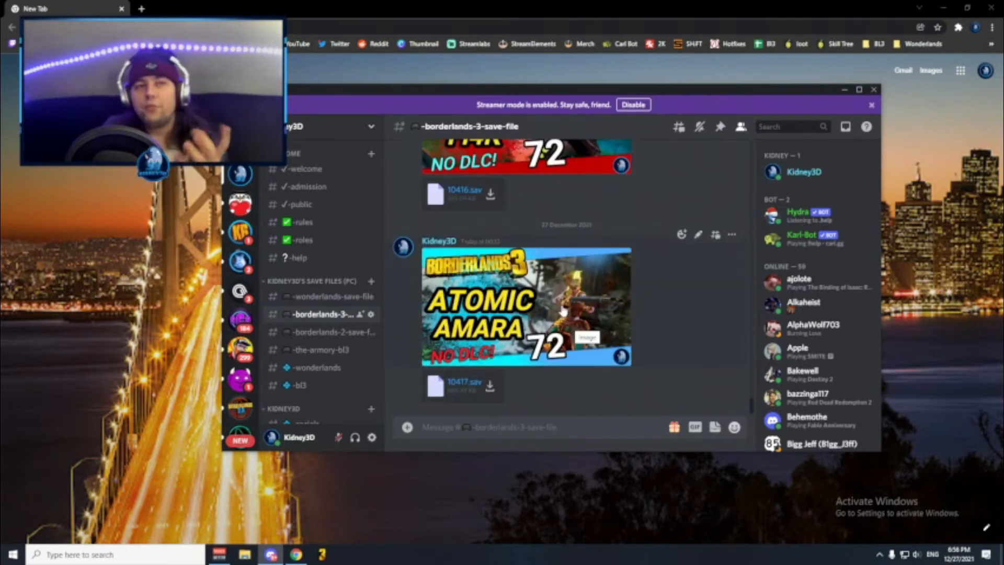
left_click(324, 332)
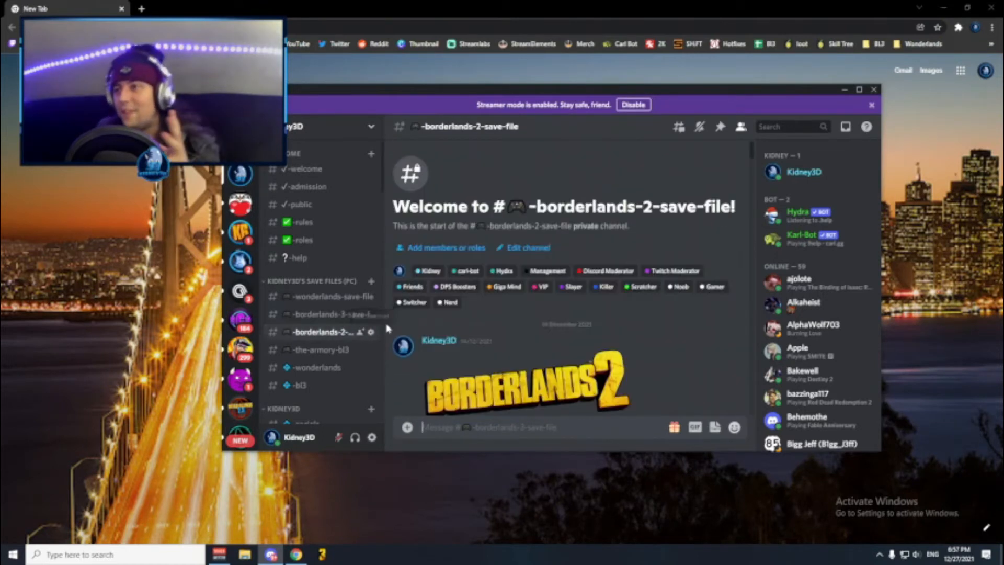
scroll("down", 3)
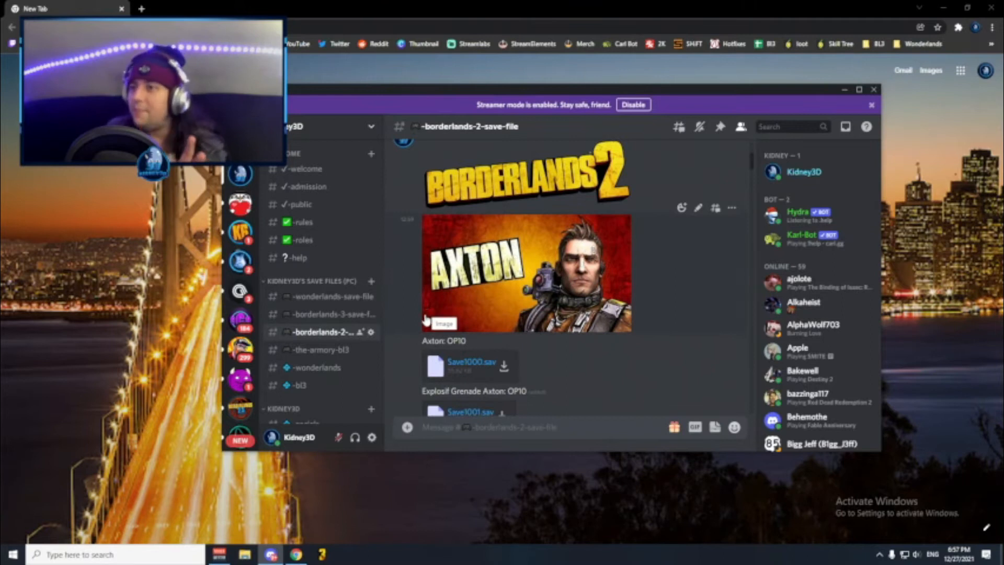
scroll("down", 3)
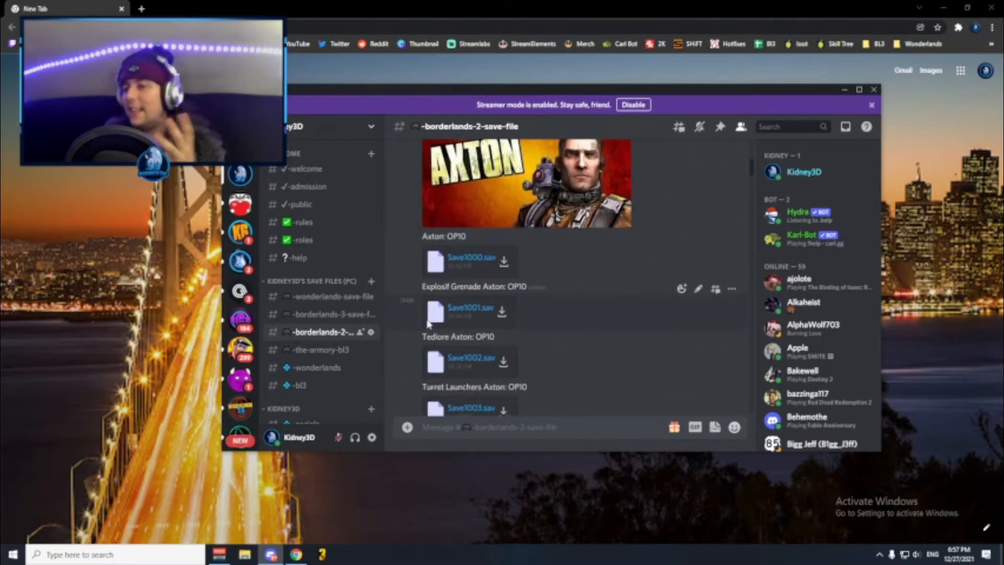
scroll("down", 3)
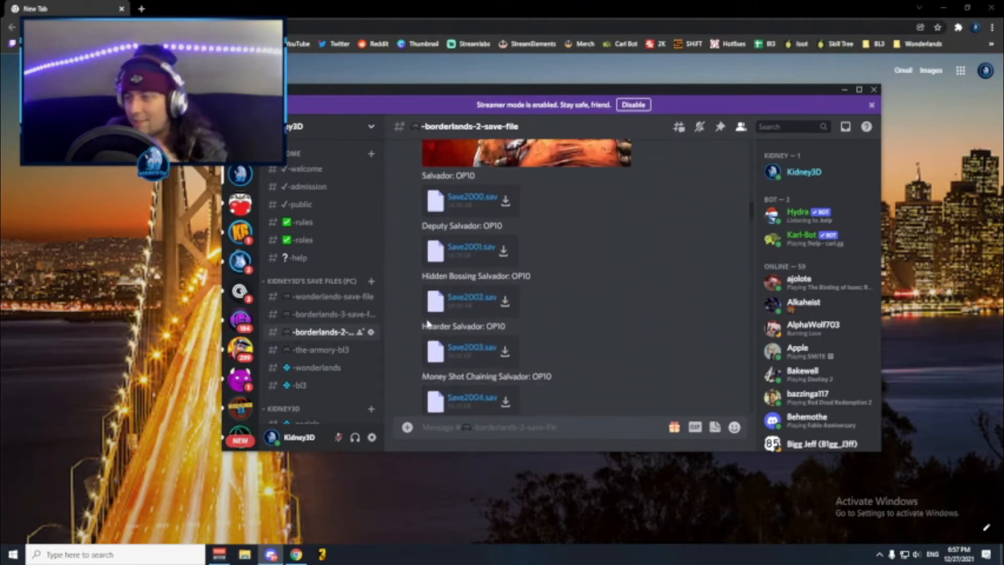
scroll("down", 3)
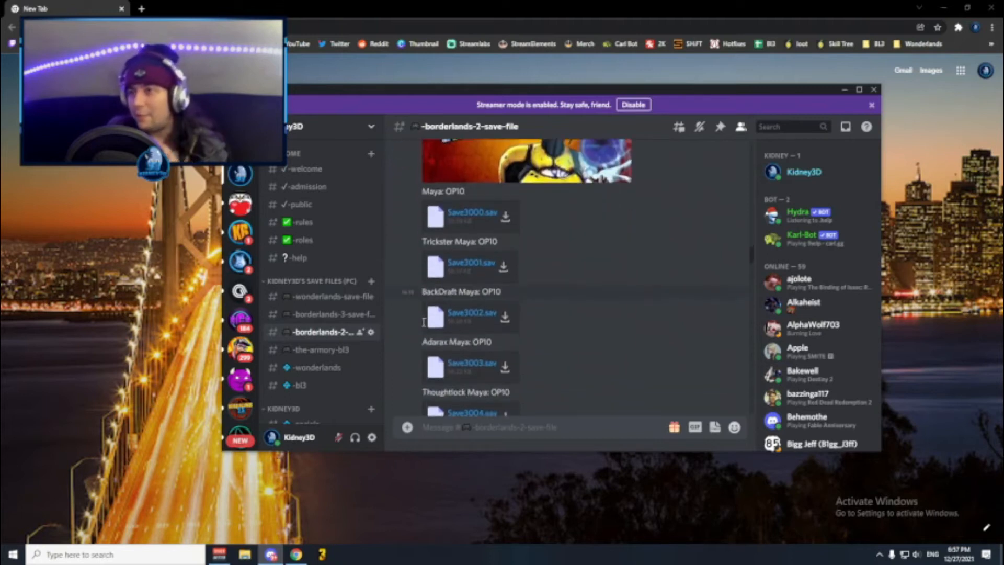
scroll("down", 3)
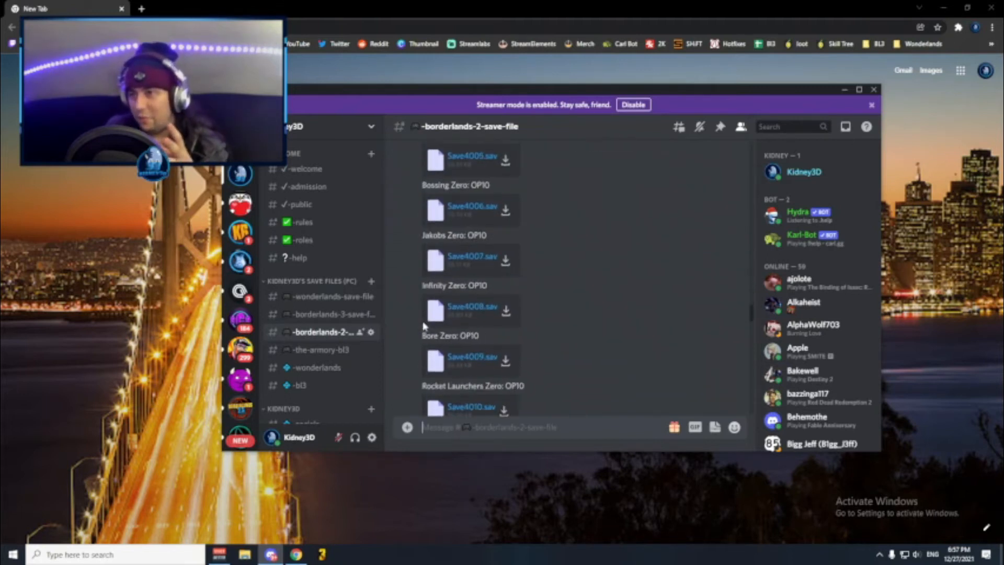
scroll("down", 3)
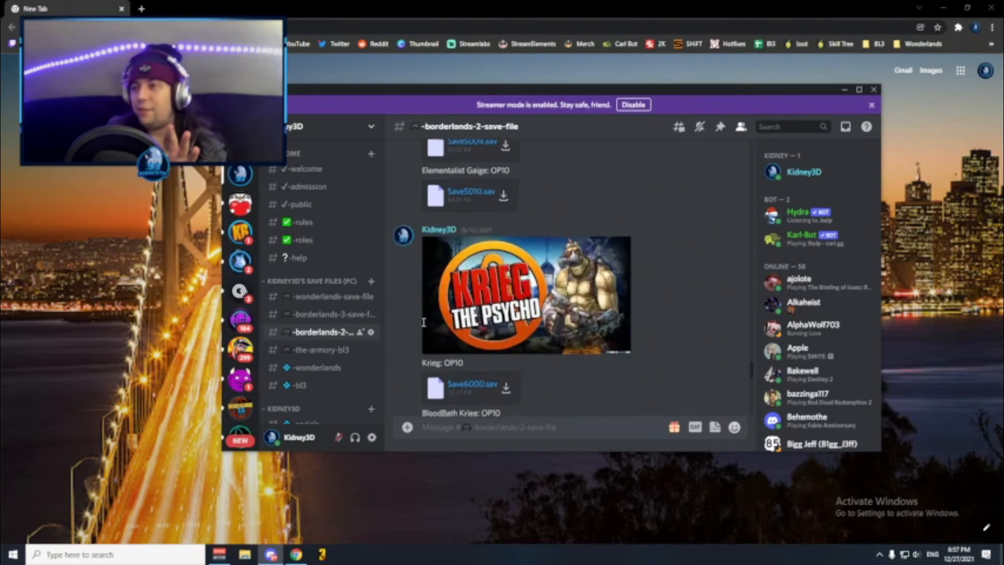
scroll("down", 3)
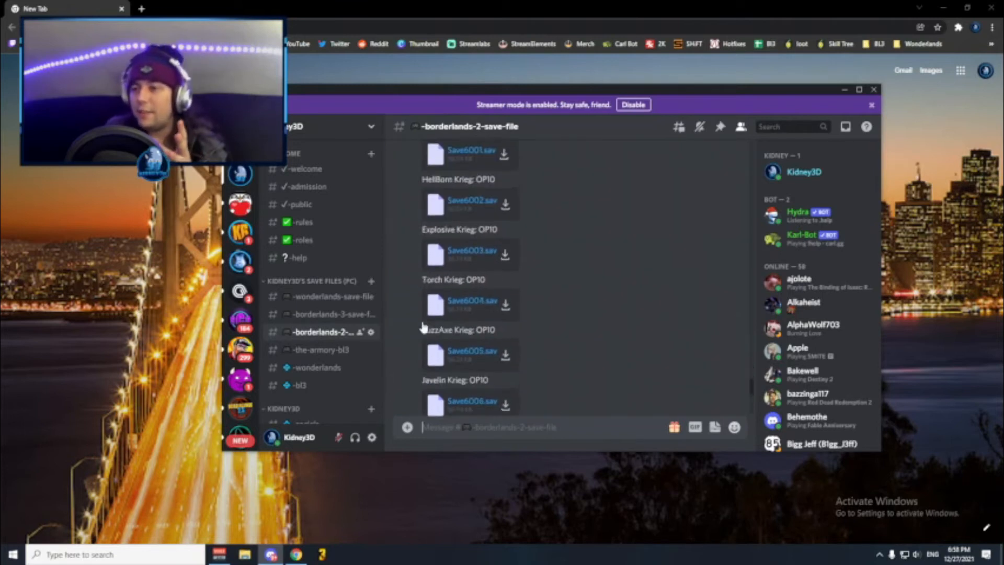
scroll("down", 3)
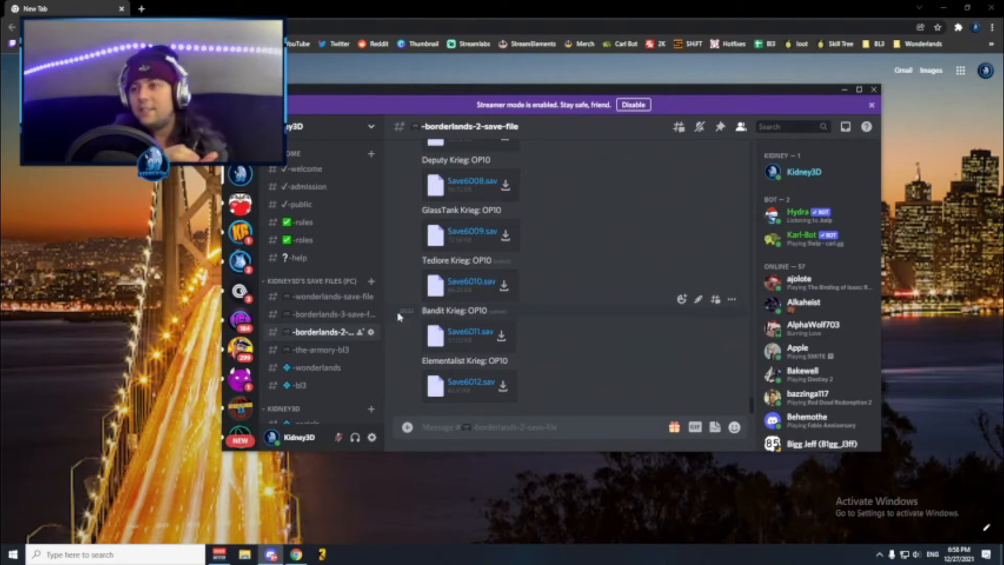
- Open #the-armory-bl3 and scroll through the welcome post and its .sav loot files
left_click(321, 350)
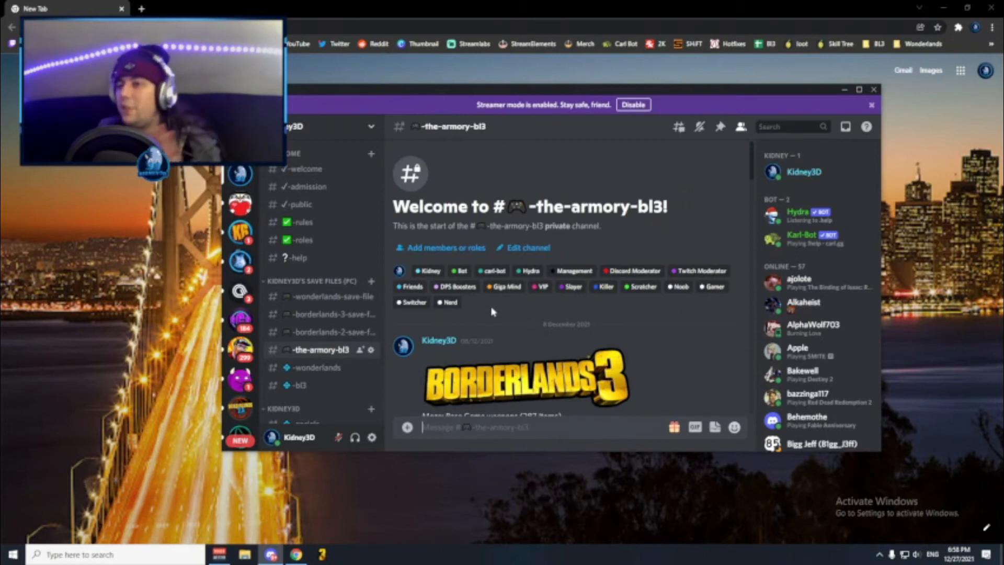
scroll("down", 3)
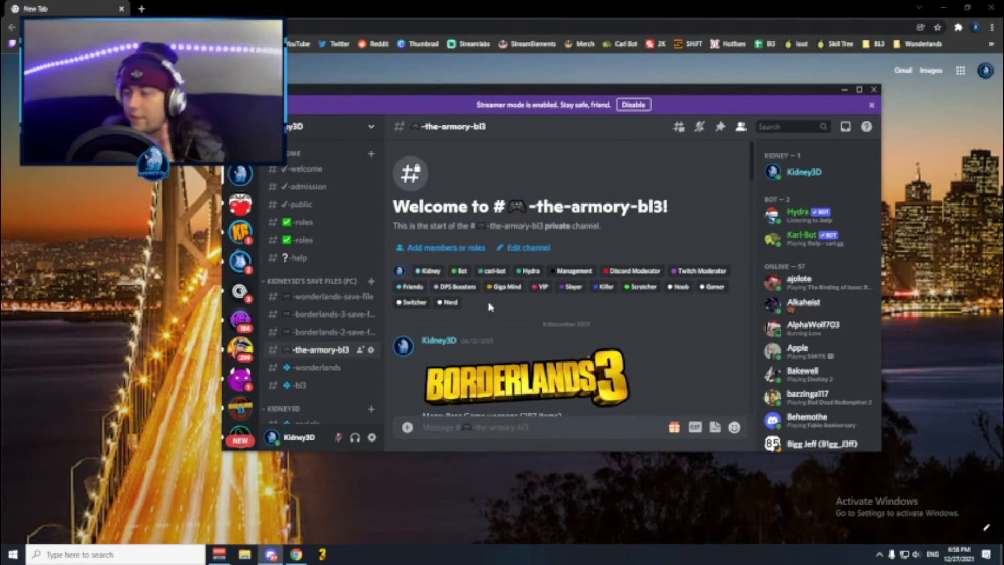
scroll("down", 3)
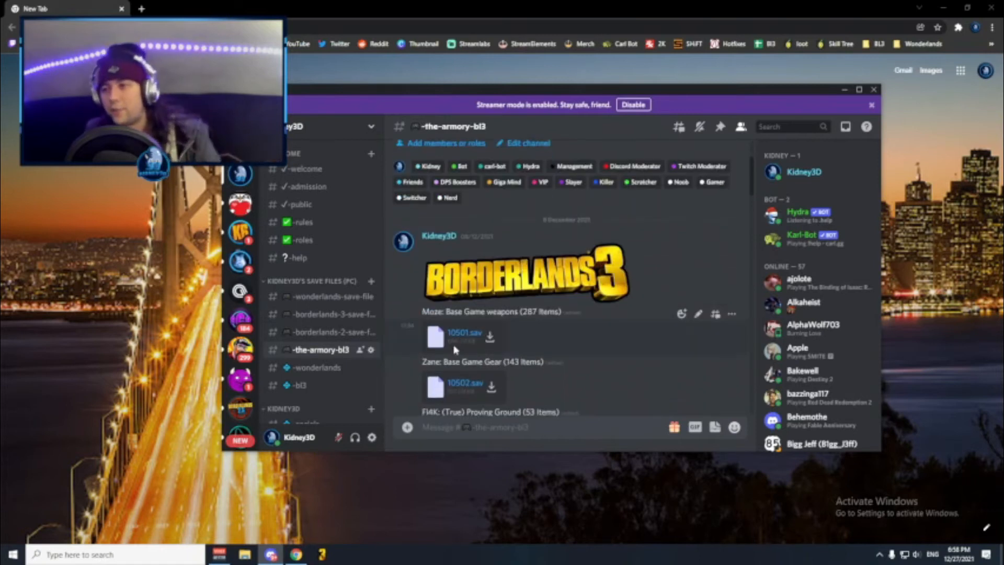
scroll("down", 3)
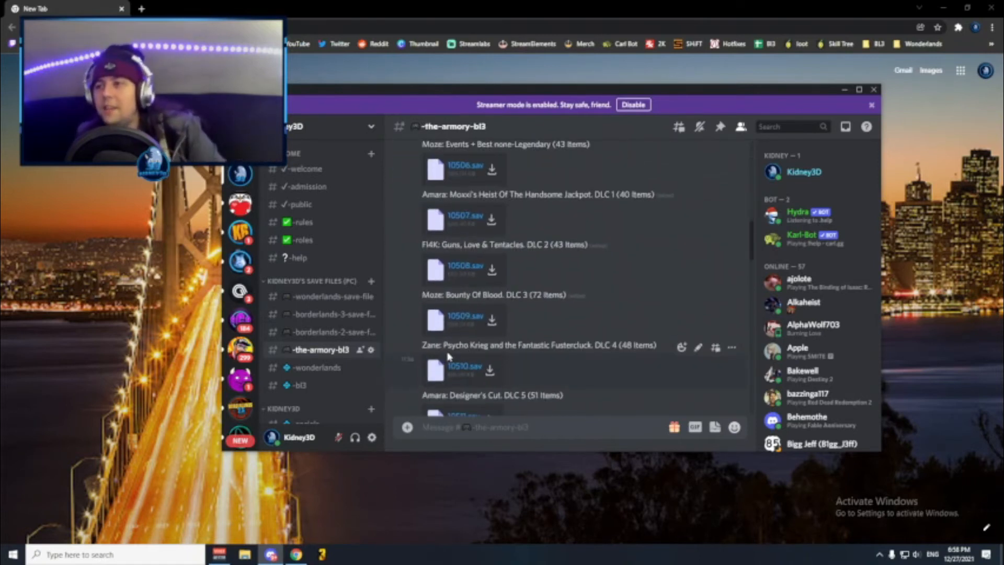
scroll("down", 3)
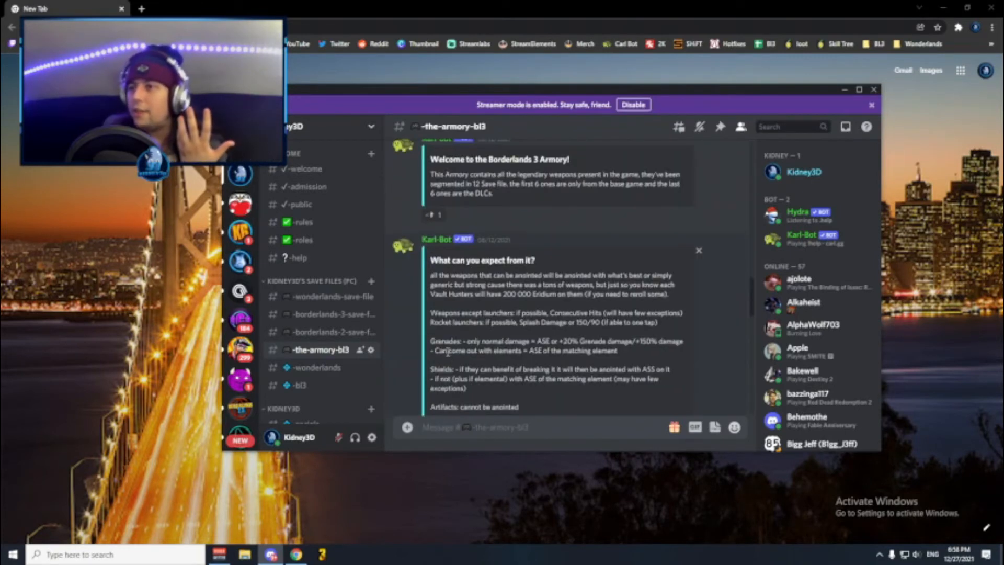
scroll("down", 3)
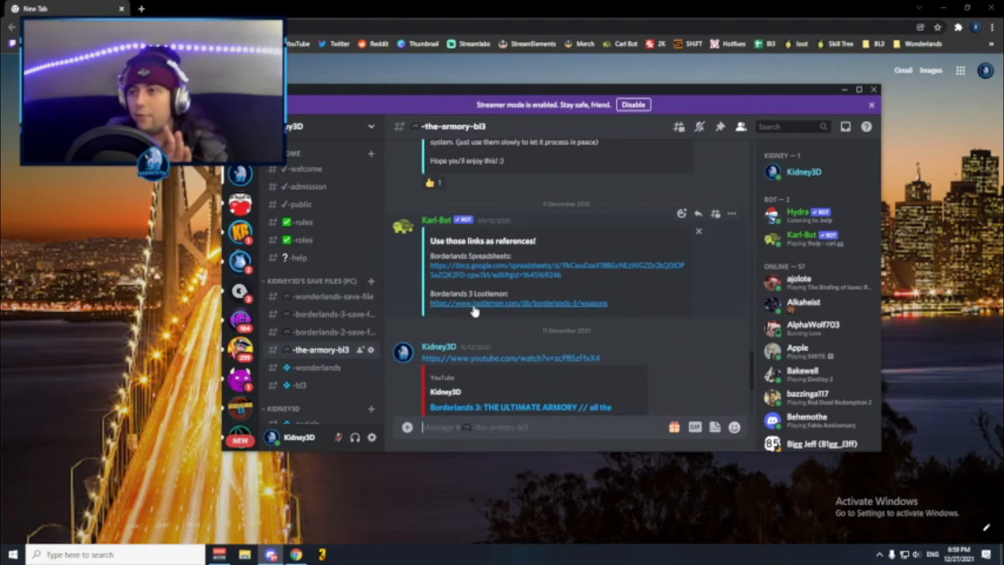
scroll("down", 3)
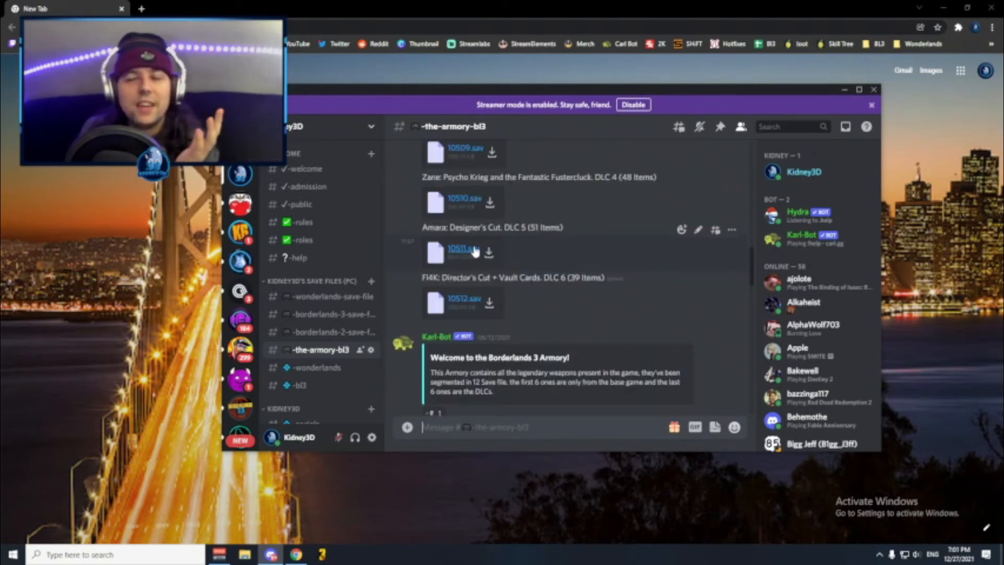
mouse_move(469, 243)
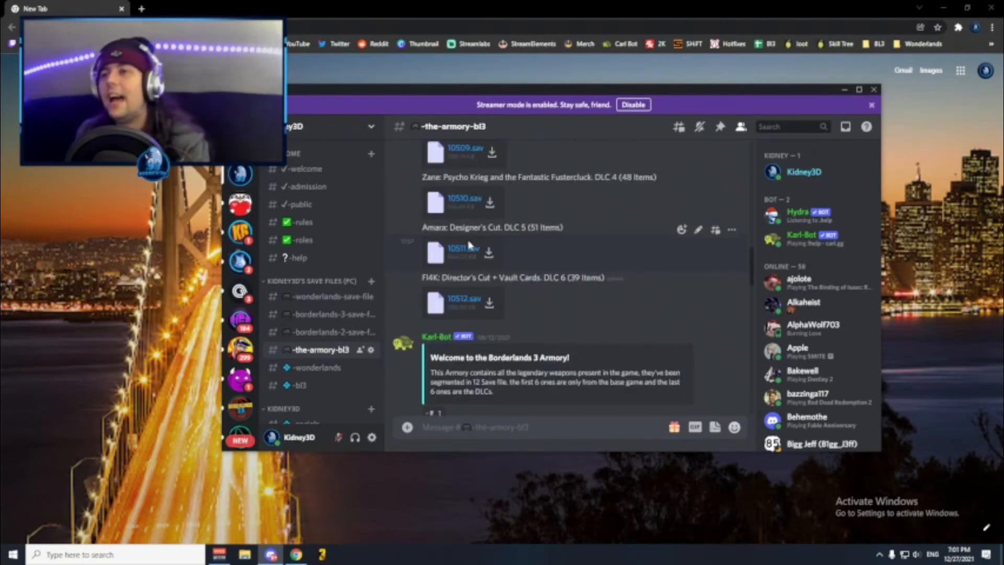